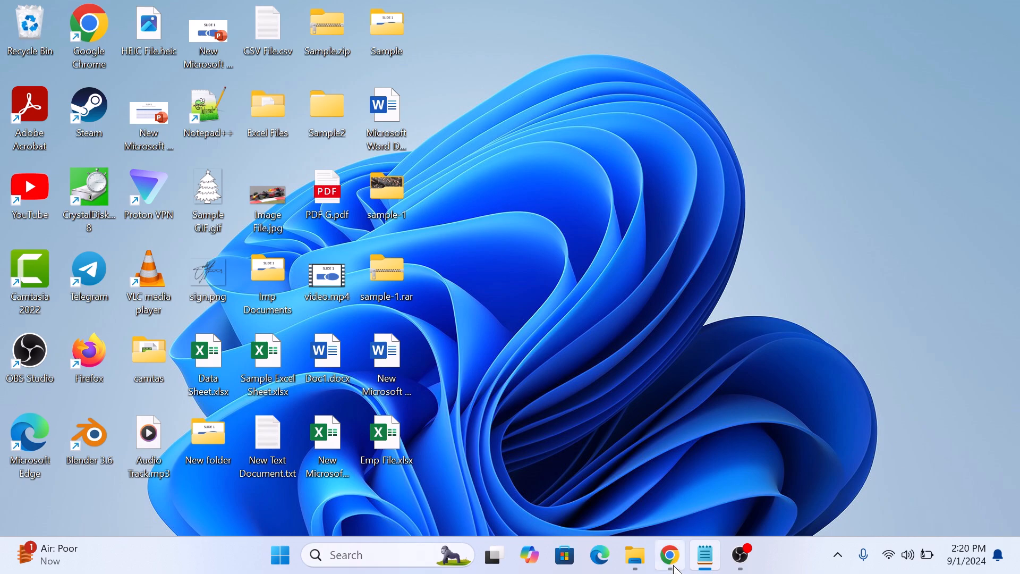
- Switch to the Chrome window showing the rarlab.com WinRAR downloads page
{"action": "left_click", "coordinate": [669, 554]}
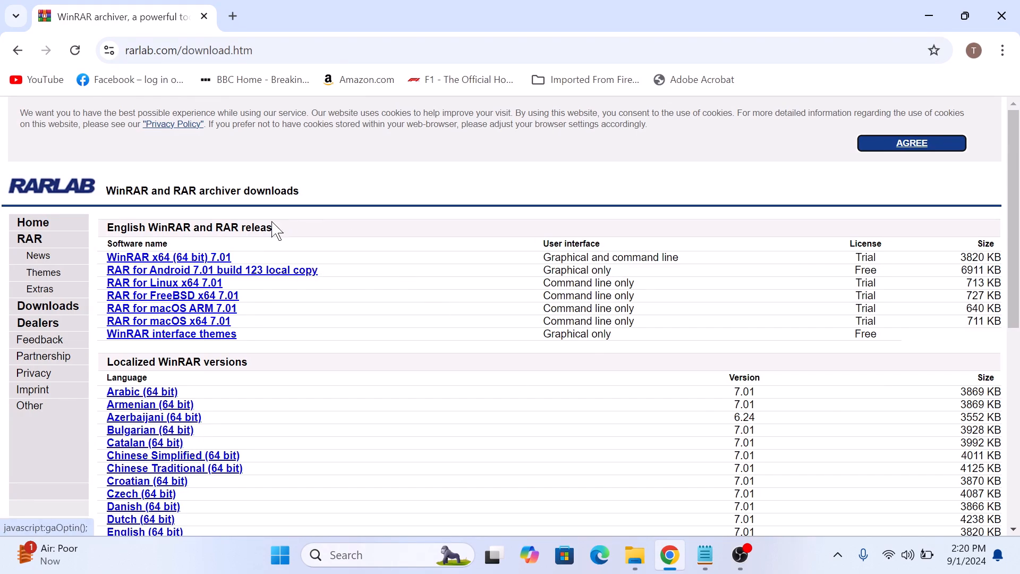
{"action": "mouse_move", "coordinate": [216, 257]}
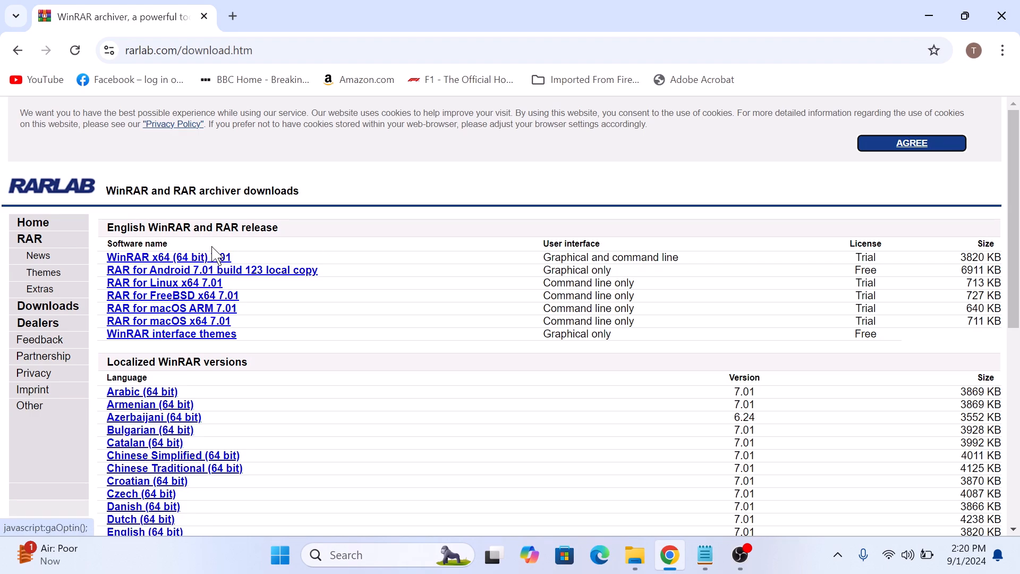
- Download and install WinRAR x64 7.01 with default file associations, then finish setup
{"action": "left_click", "coordinate": [168, 257]}
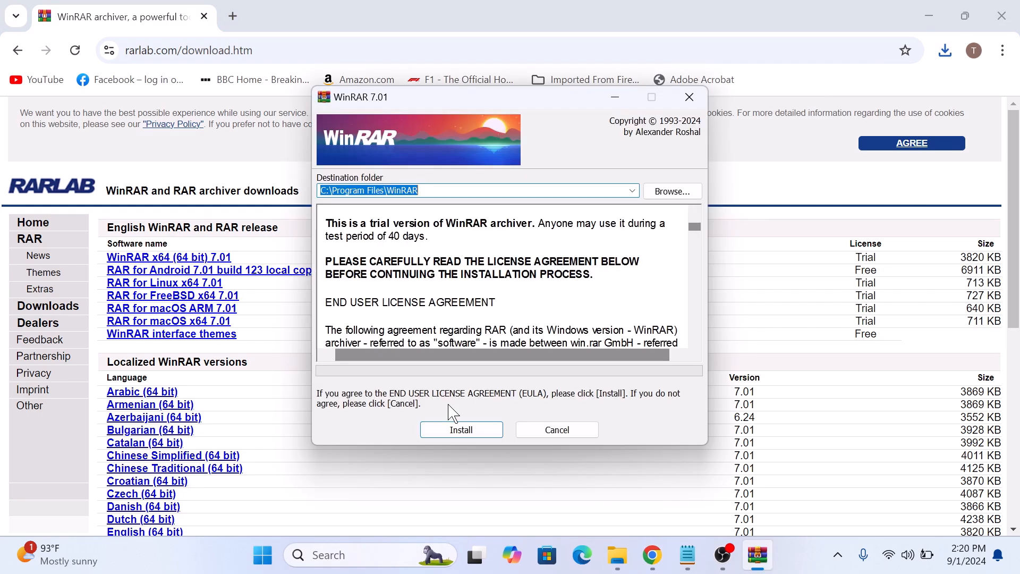
{"action": "mouse_move", "coordinate": [536, 337]}
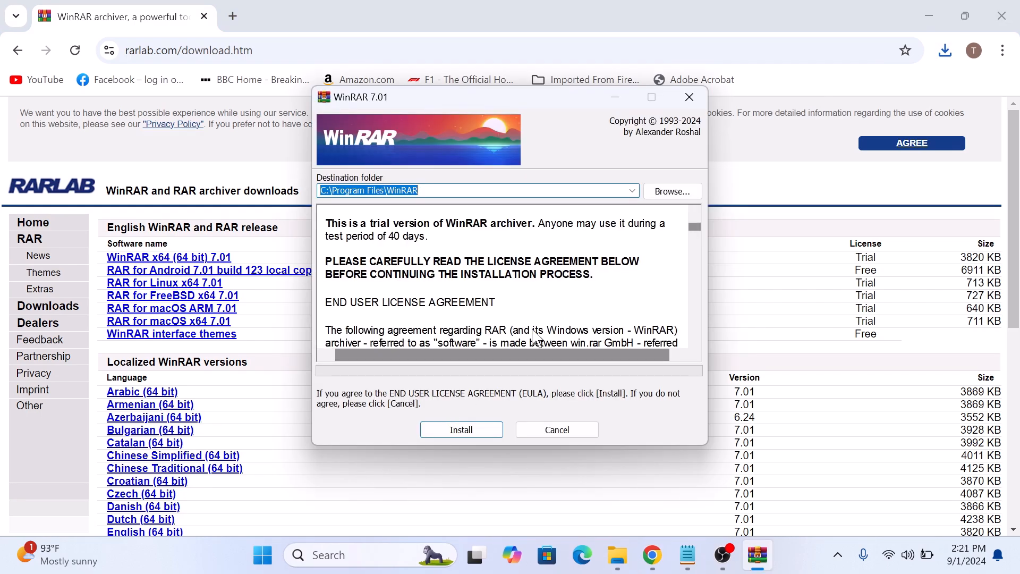
{"action": "mouse_move", "coordinate": [681, 216]}
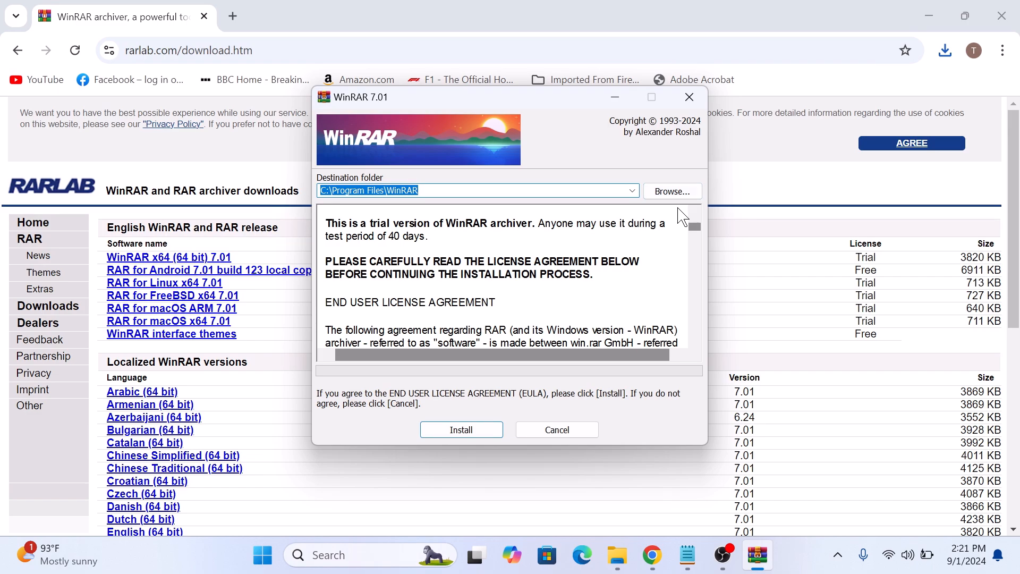
{"action": "mouse_move", "coordinate": [461, 421]}
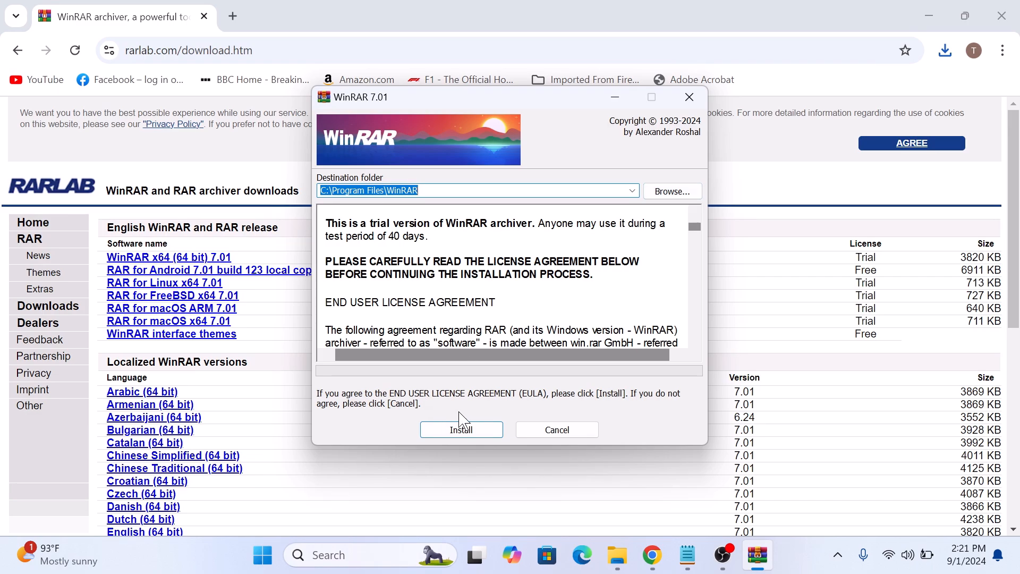
{"action": "left_click", "coordinate": [461, 429]}
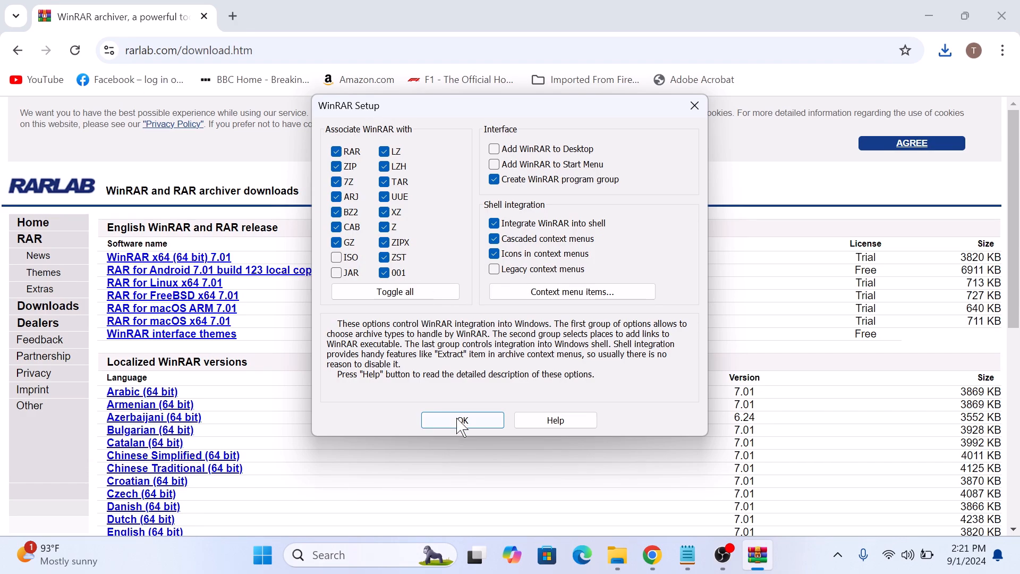
{"action": "left_click", "coordinate": [462, 420]}
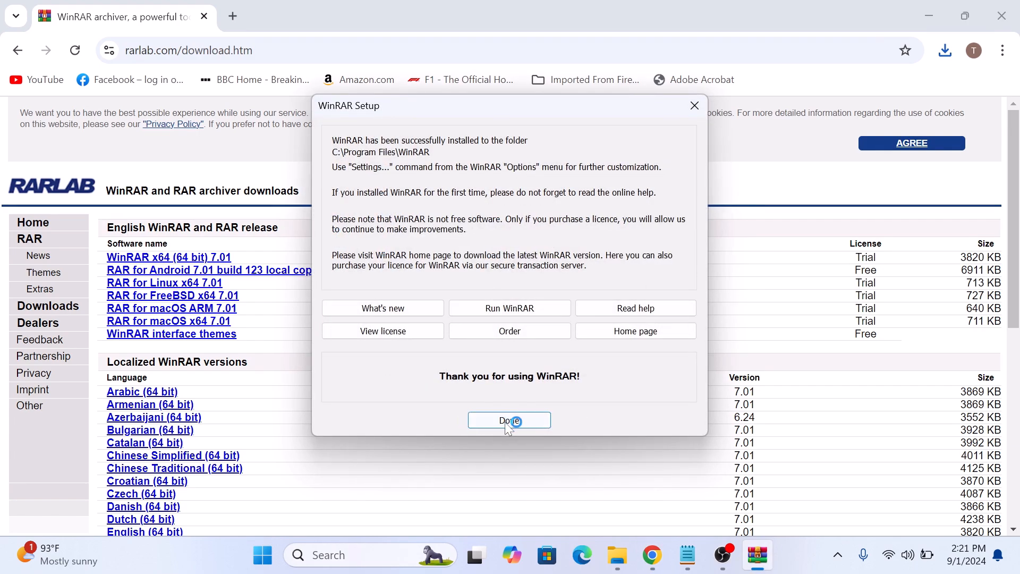
{"action": "left_click", "coordinate": [509, 420]}
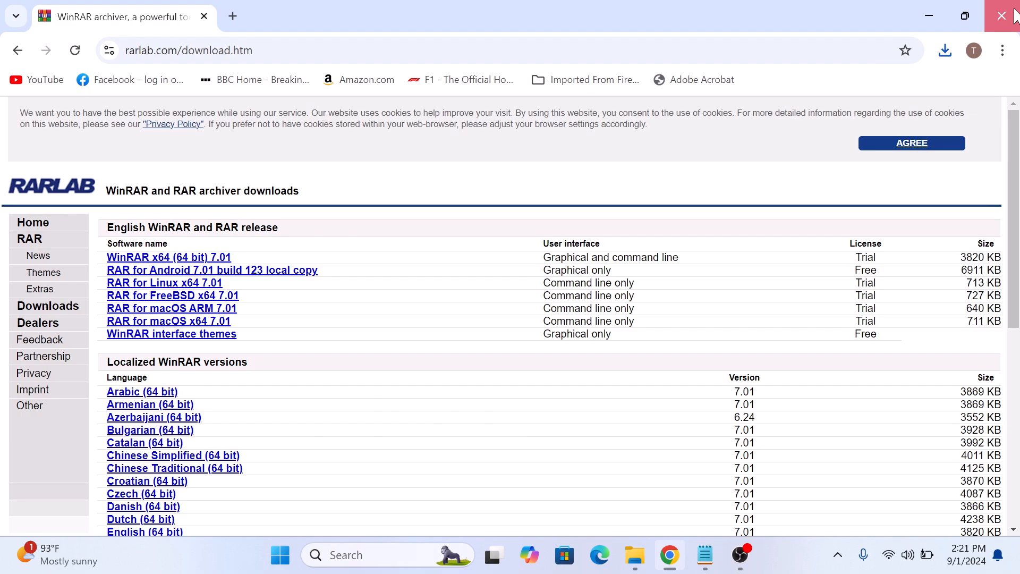
- Close Chrome and open sample-1.rar from the desktop in WinRAR
{"action": "left_click", "coordinate": [1001, 15]}
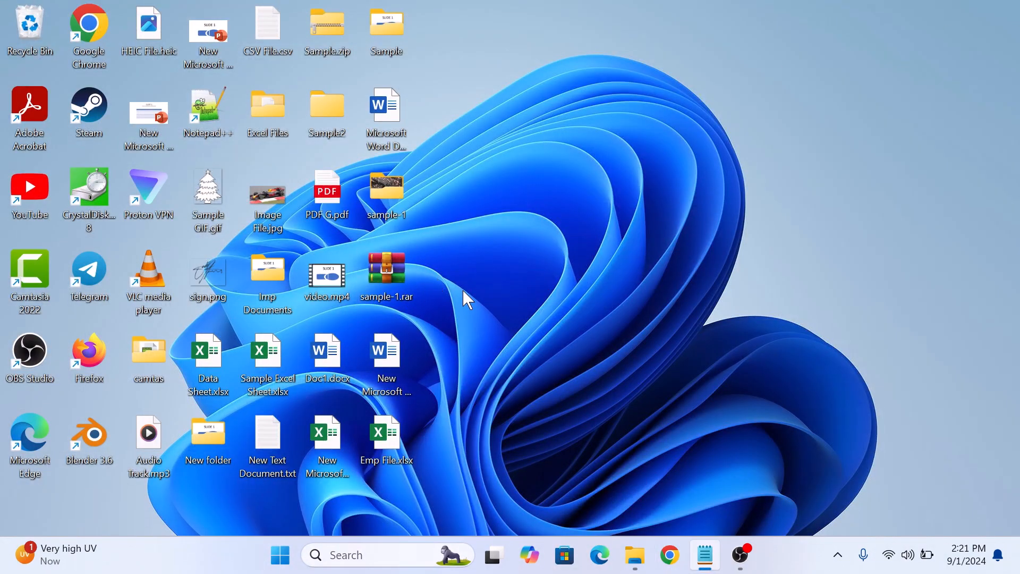
{"action": "mouse_move", "coordinate": [395, 279]}
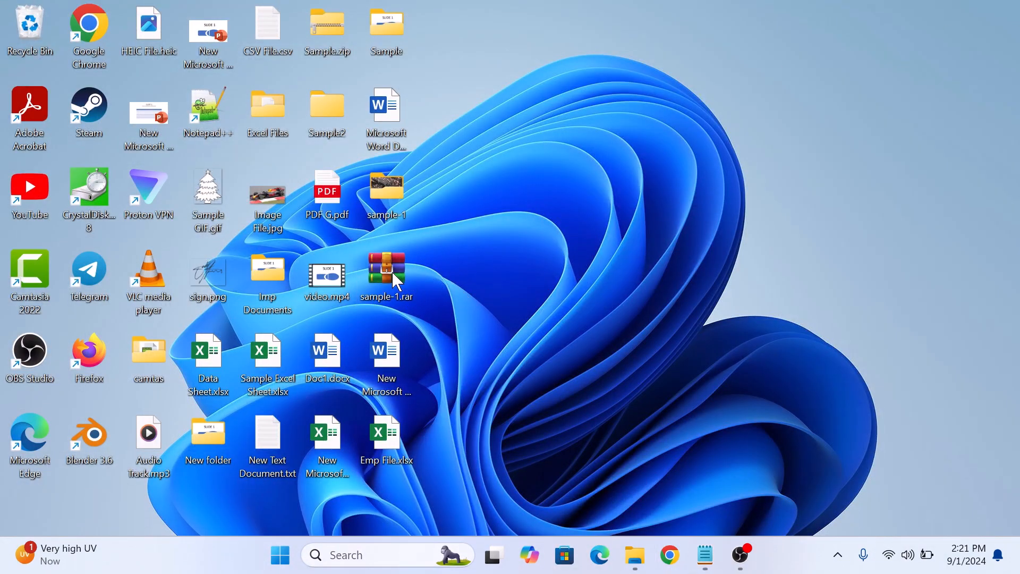
{"action": "right_click", "coordinate": [386, 266]}
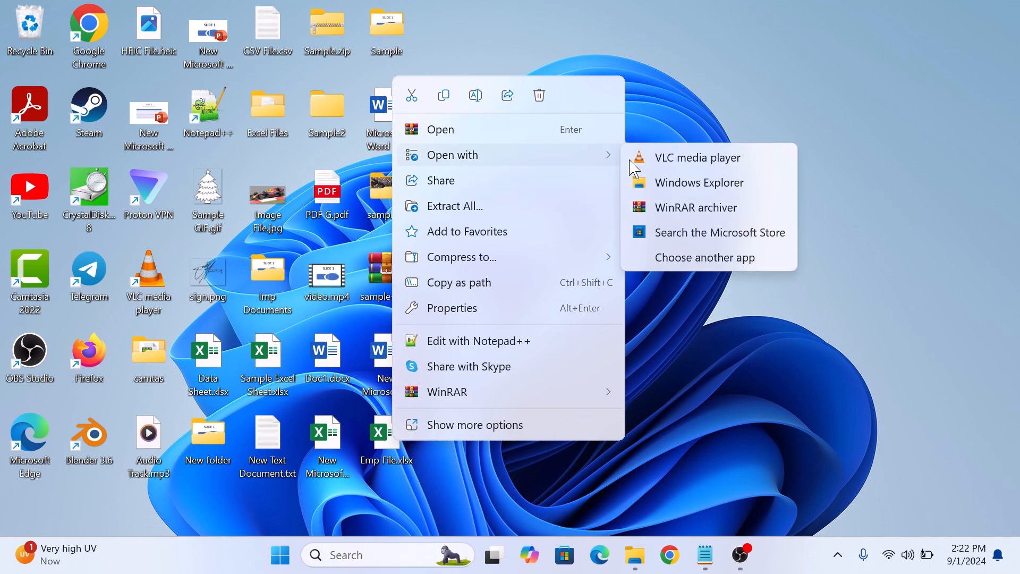
{"action": "left_click", "coordinate": [695, 207]}
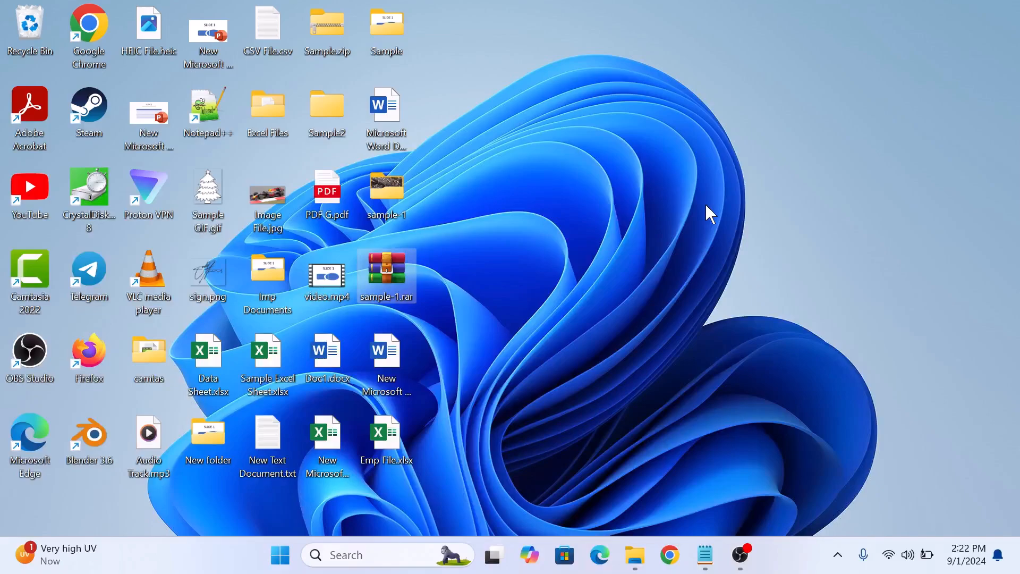
{"action": "double_click", "coordinate": [387, 275]}
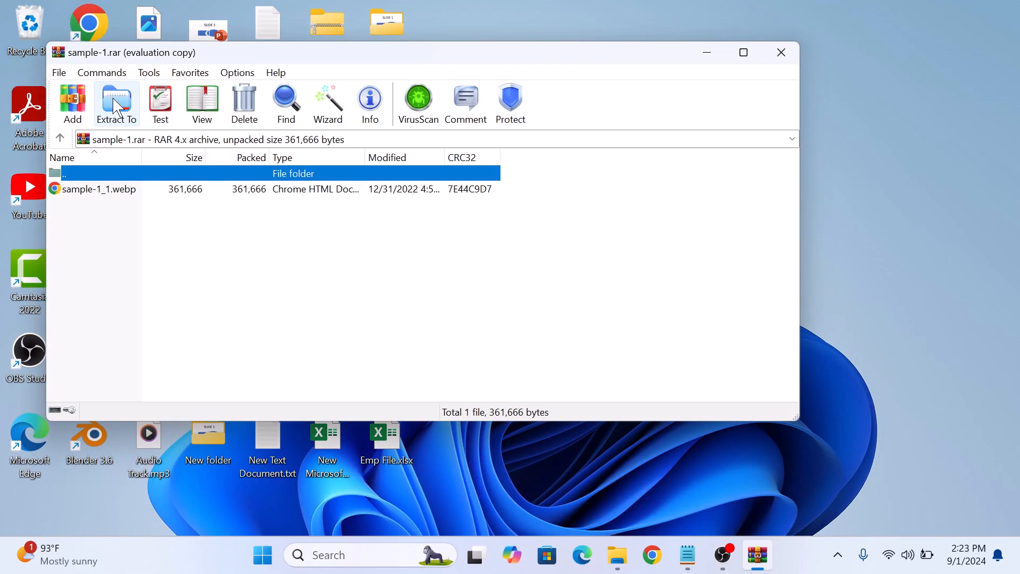
- Extract the archive into the Desktop\sample-1 folder and close WinRAR
{"action": "left_click", "coordinate": [116, 103]}
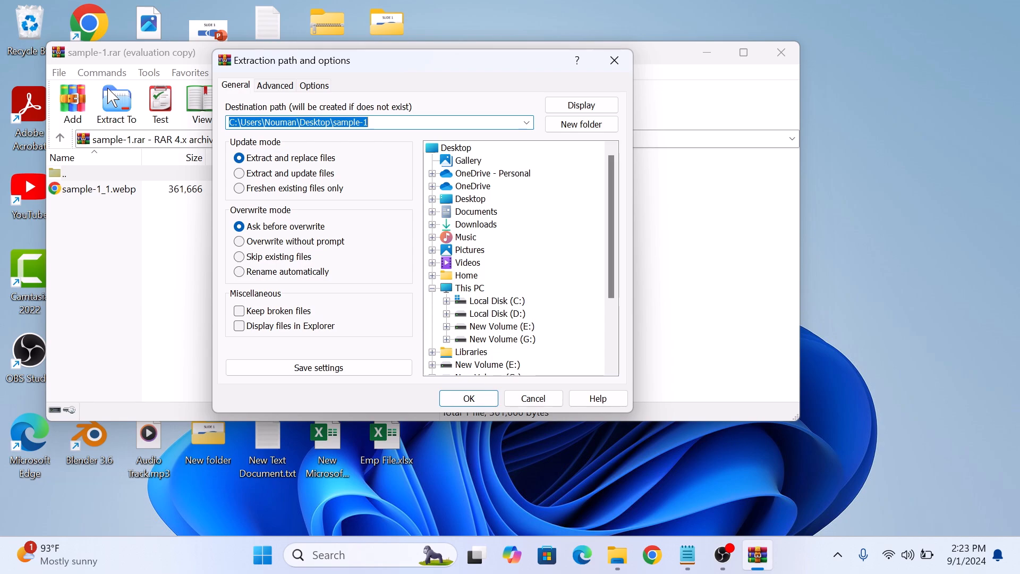
{"action": "left_click", "coordinate": [467, 397]}
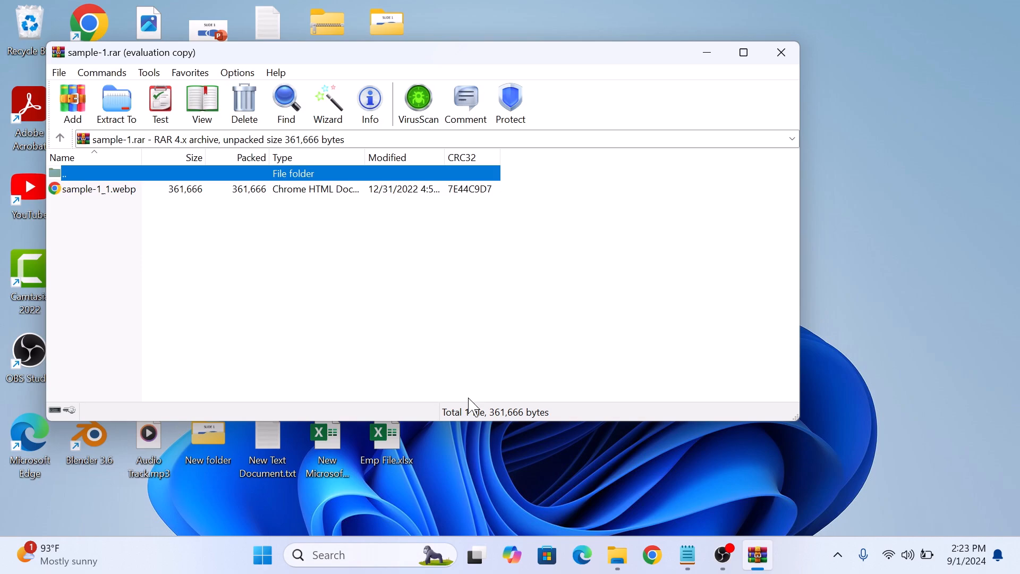
{"action": "left_click", "coordinate": [781, 52]}
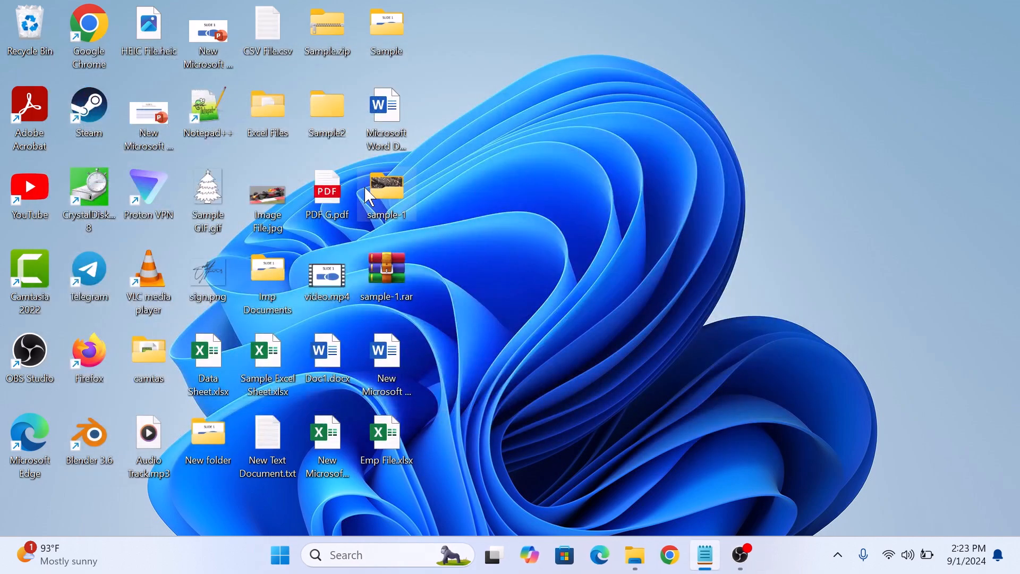
- Open the extracted sample-1 folder on the desktop
{"action": "double_click", "coordinate": [386, 189]}
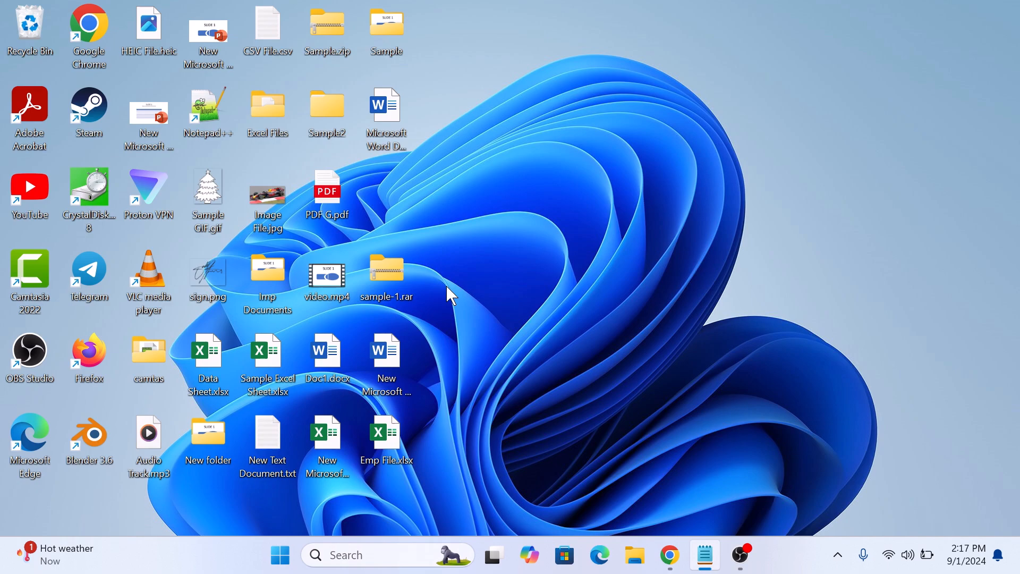
{"action": "mouse_move", "coordinate": [396, 276]}
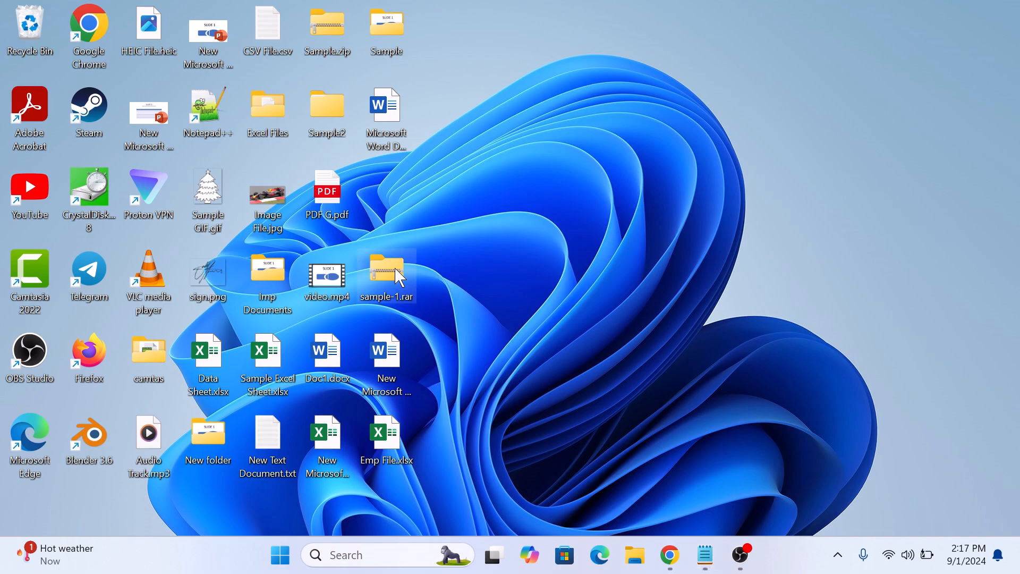
- View sample-1_1.webp inside sample-1.rar in Explorer, then bring up the archive's context menu
{"action": "double_click", "coordinate": [387, 273]}
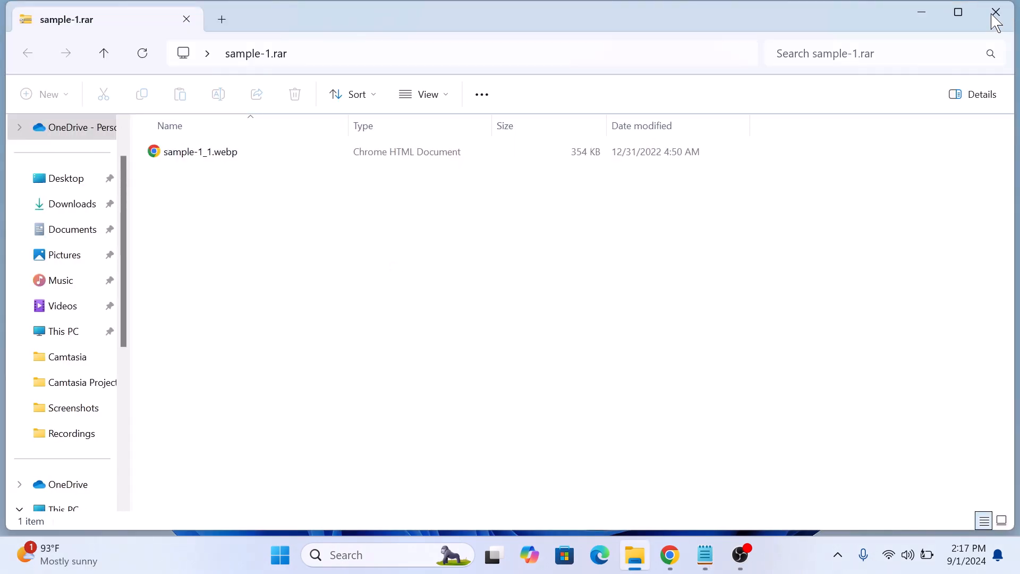
{"action": "left_click", "coordinate": [995, 11]}
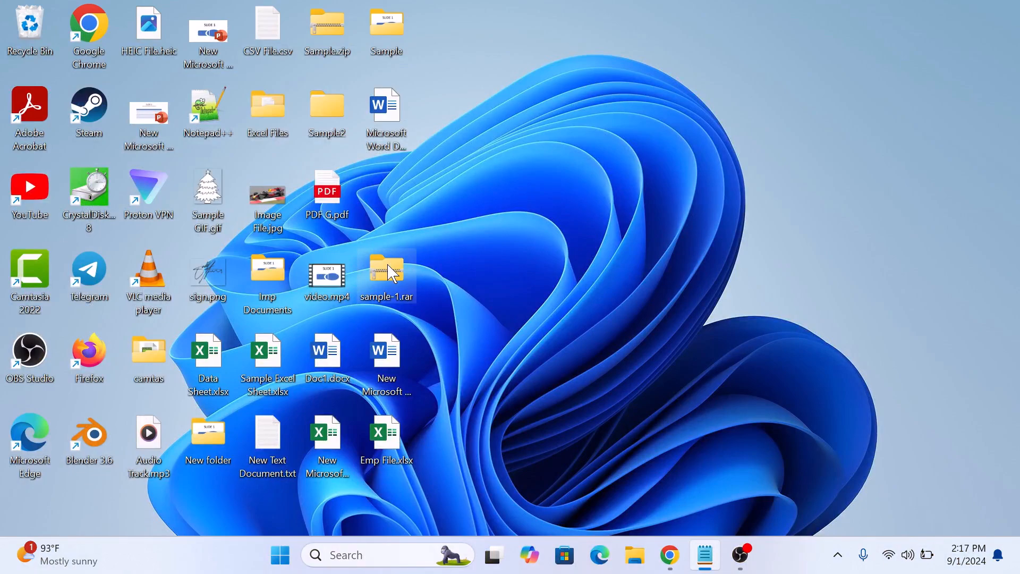
{"action": "right_click", "coordinate": [387, 270]}
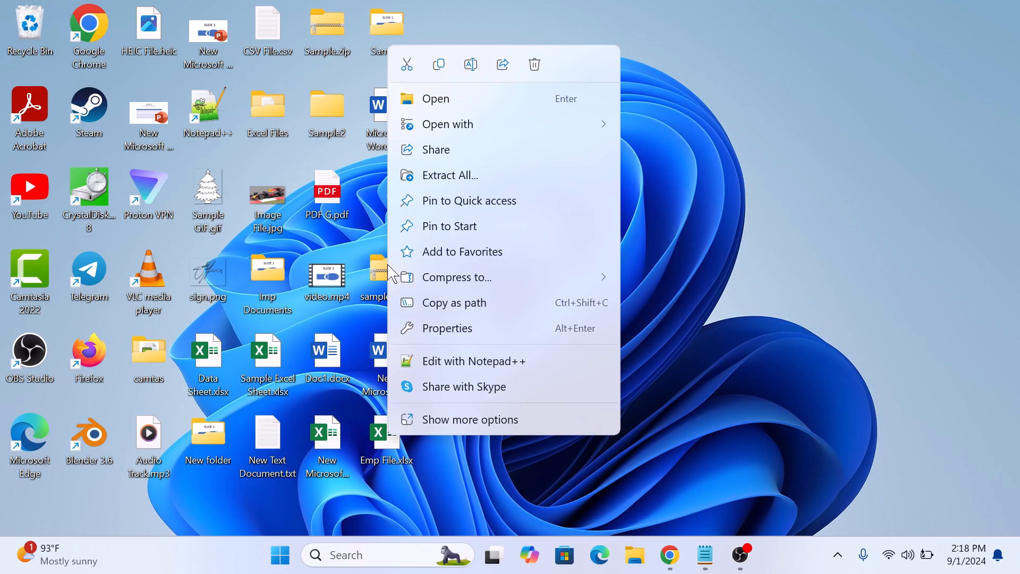
{"action": "mouse_move", "coordinate": [482, 182]}
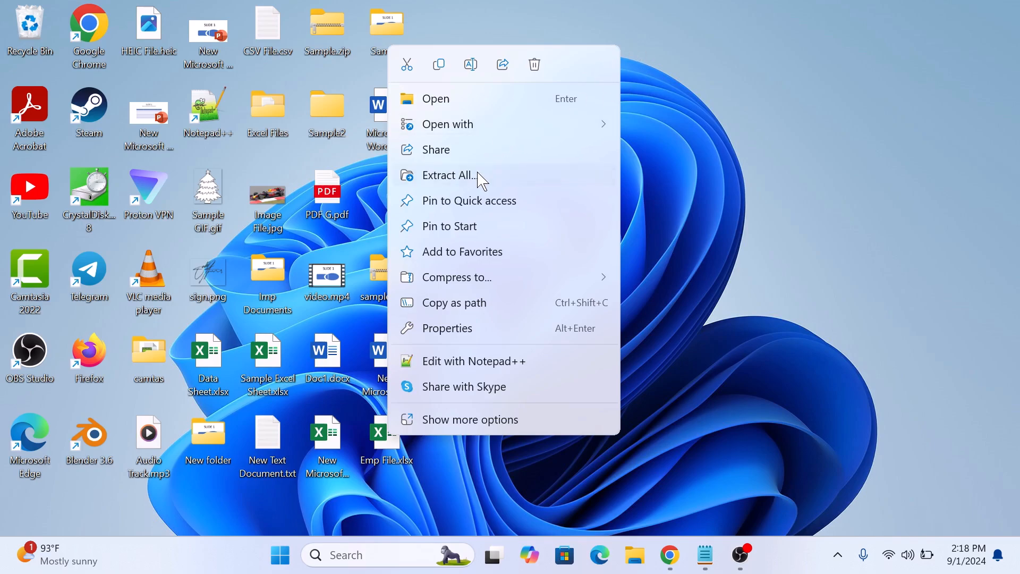
- Use Extract All to unpack sample-1.rar into the Desktop\sample-1 folder
{"action": "left_click", "coordinate": [447, 175]}
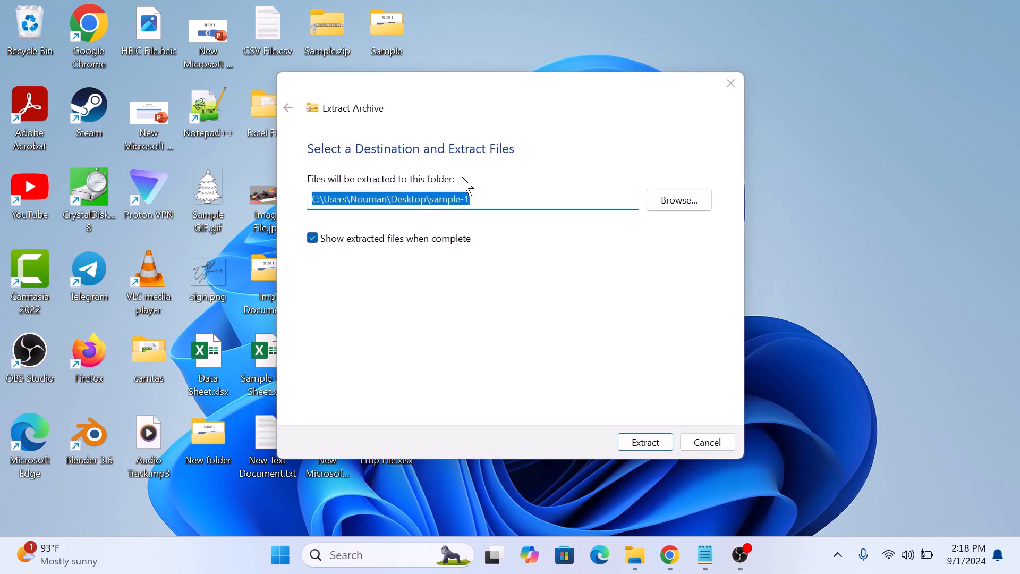
{"action": "mouse_move", "coordinate": [662, 253]}
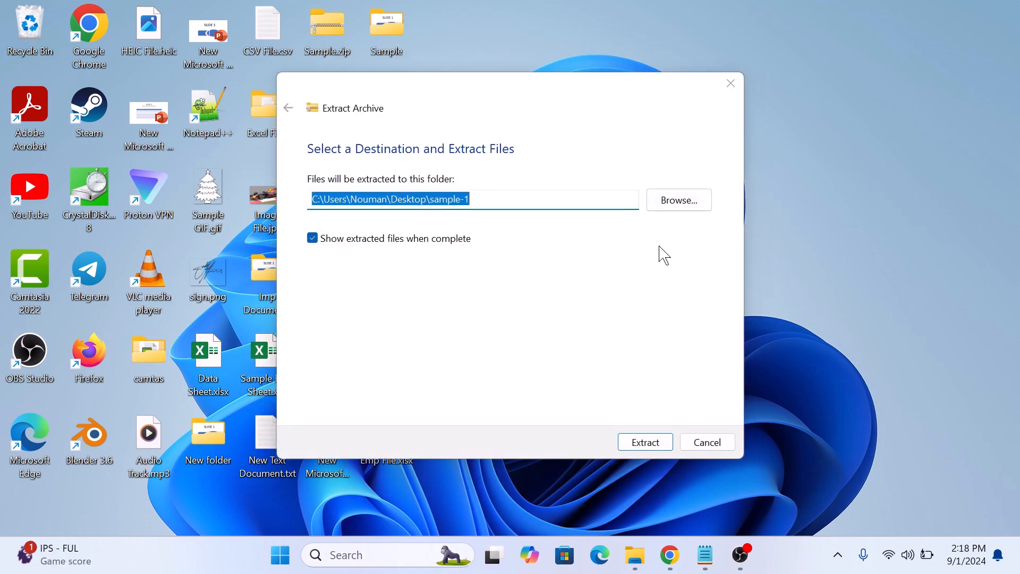
{"action": "mouse_move", "coordinate": [575, 221]}
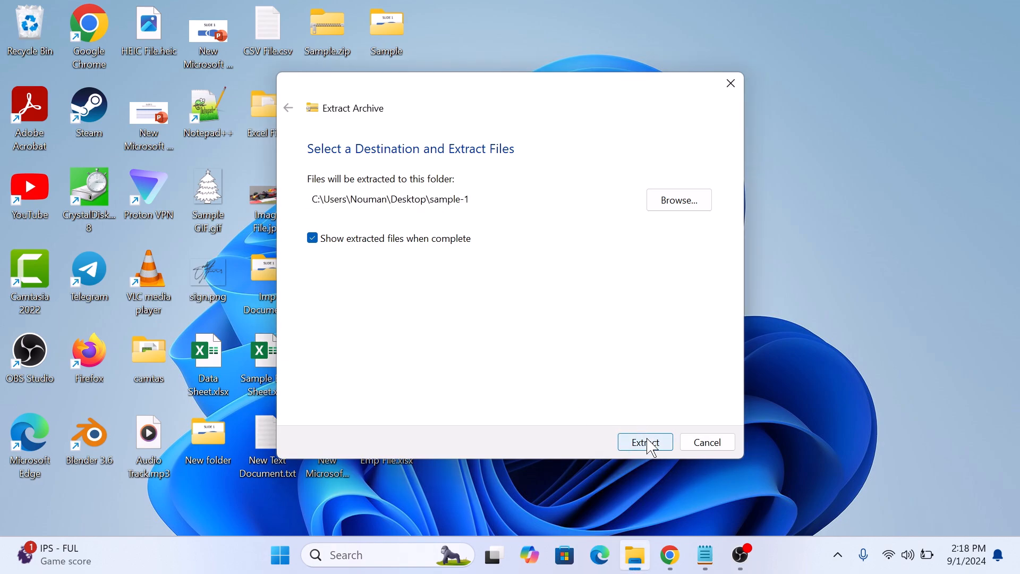
{"action": "left_click", "coordinate": [645, 442]}
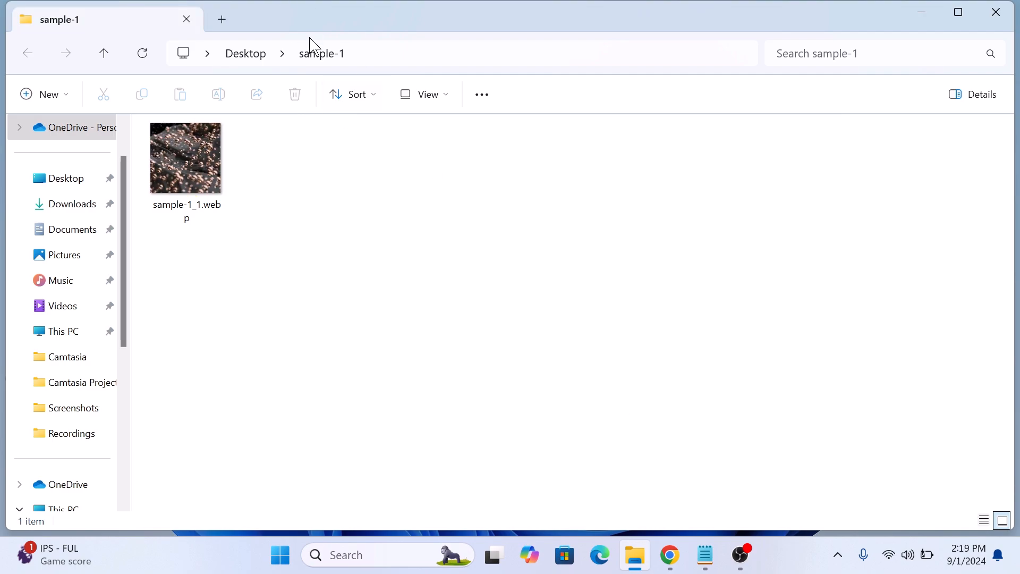
{"action": "mouse_move", "coordinate": [382, 64]}
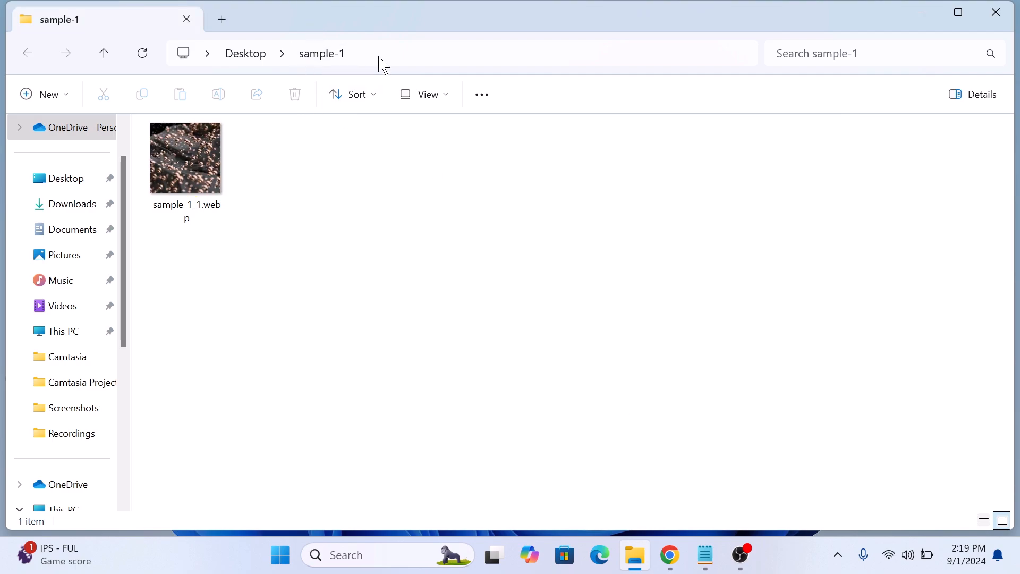